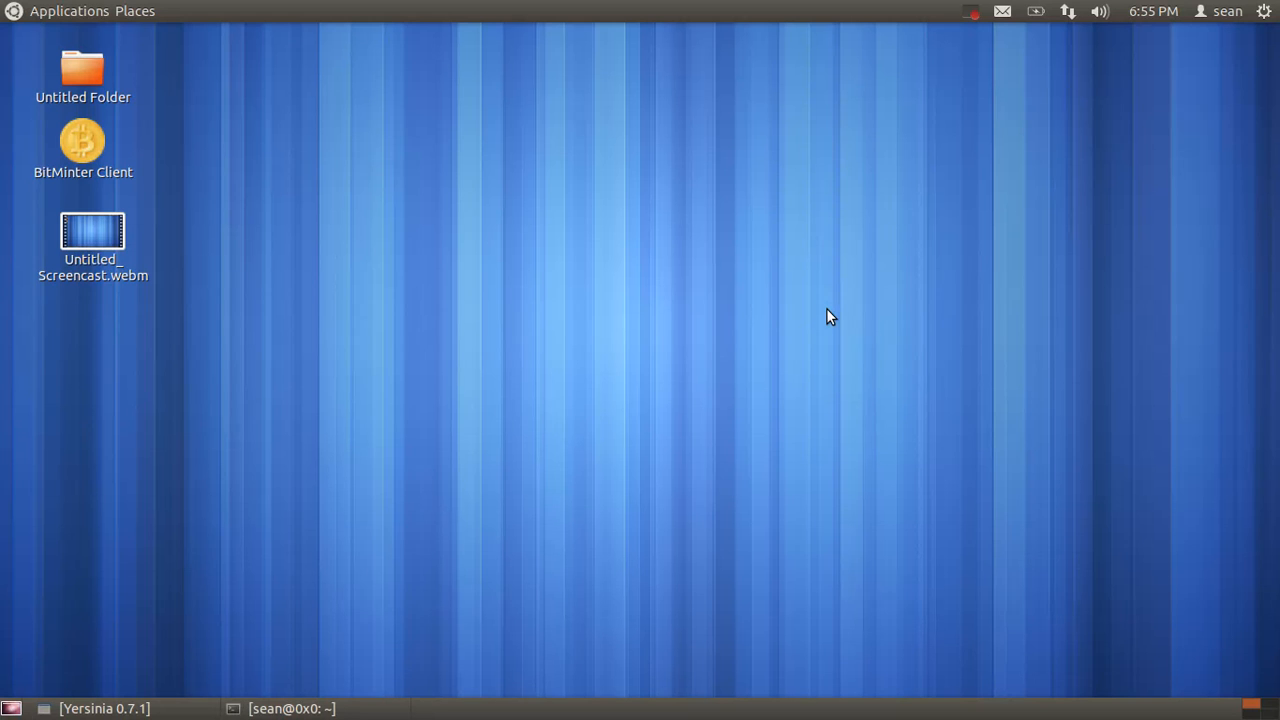
pyautogui.moveTo(369, 355)
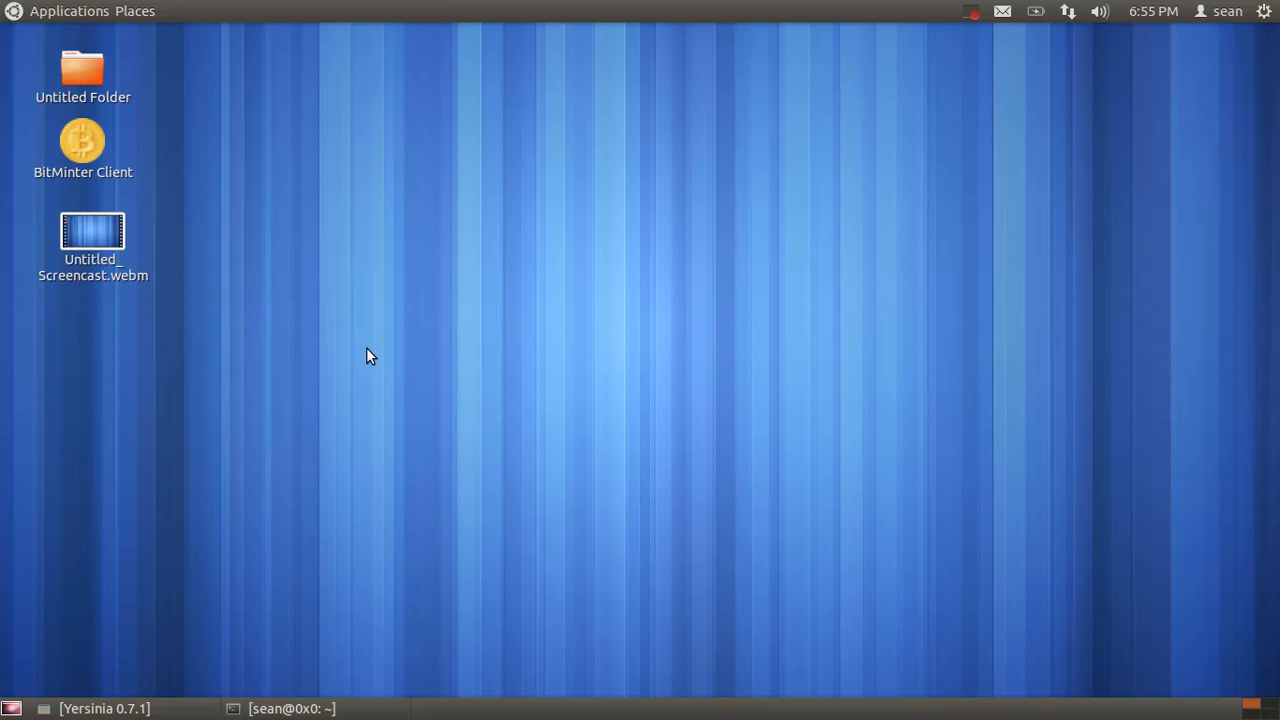
# - On the switch terminal, run 'show cdp neighbors', listing the single 2621XM router on Fas 0/1
pyautogui.click(292, 708)
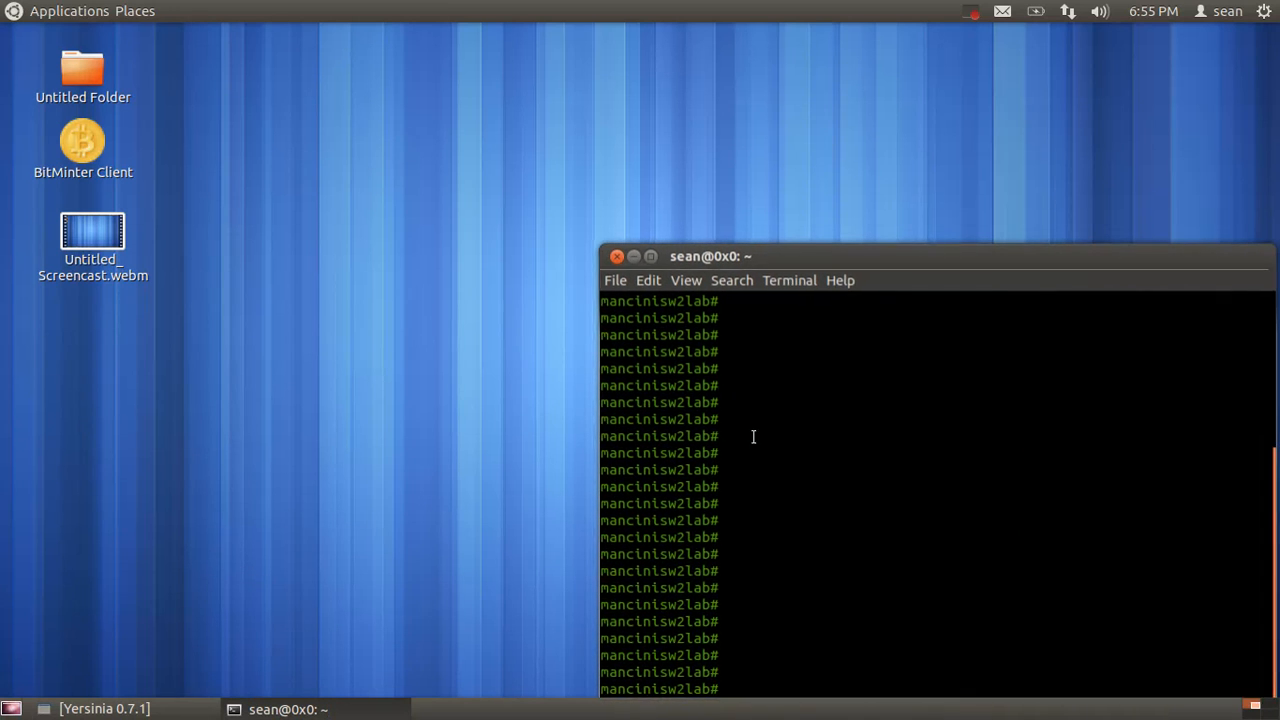
pyautogui.write('show cdp neighbors')
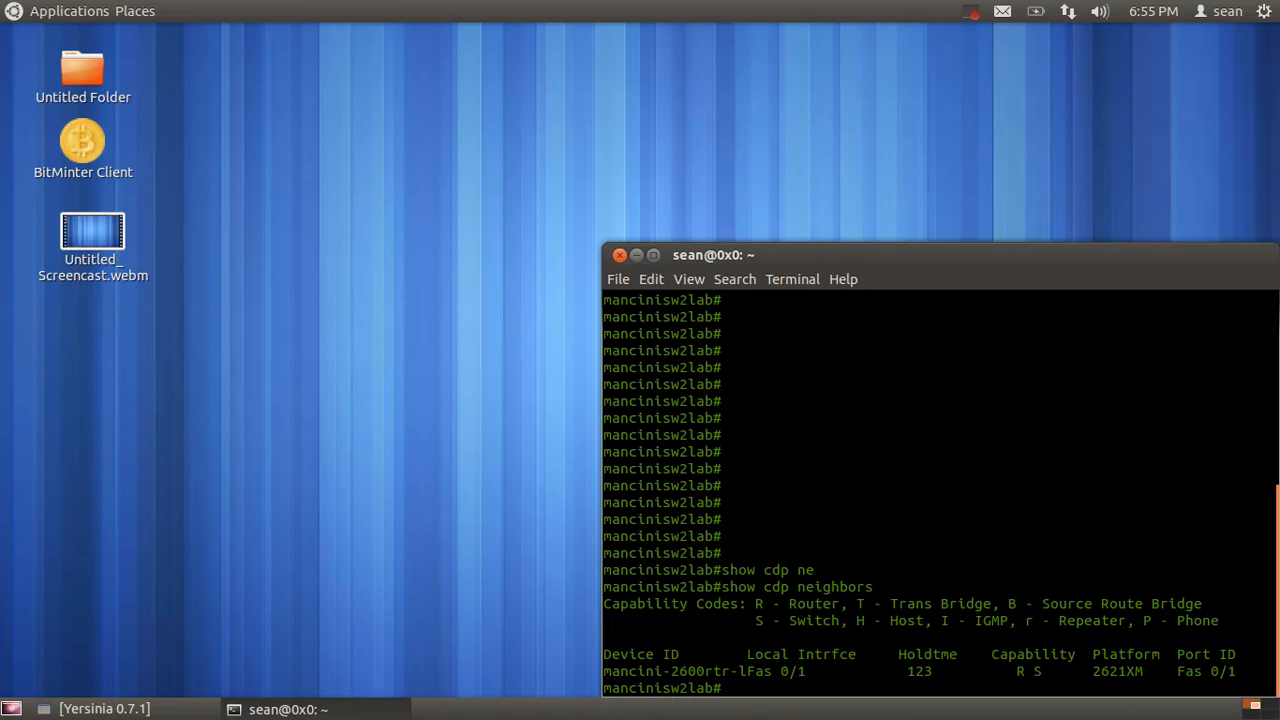
pyautogui.press('Return')
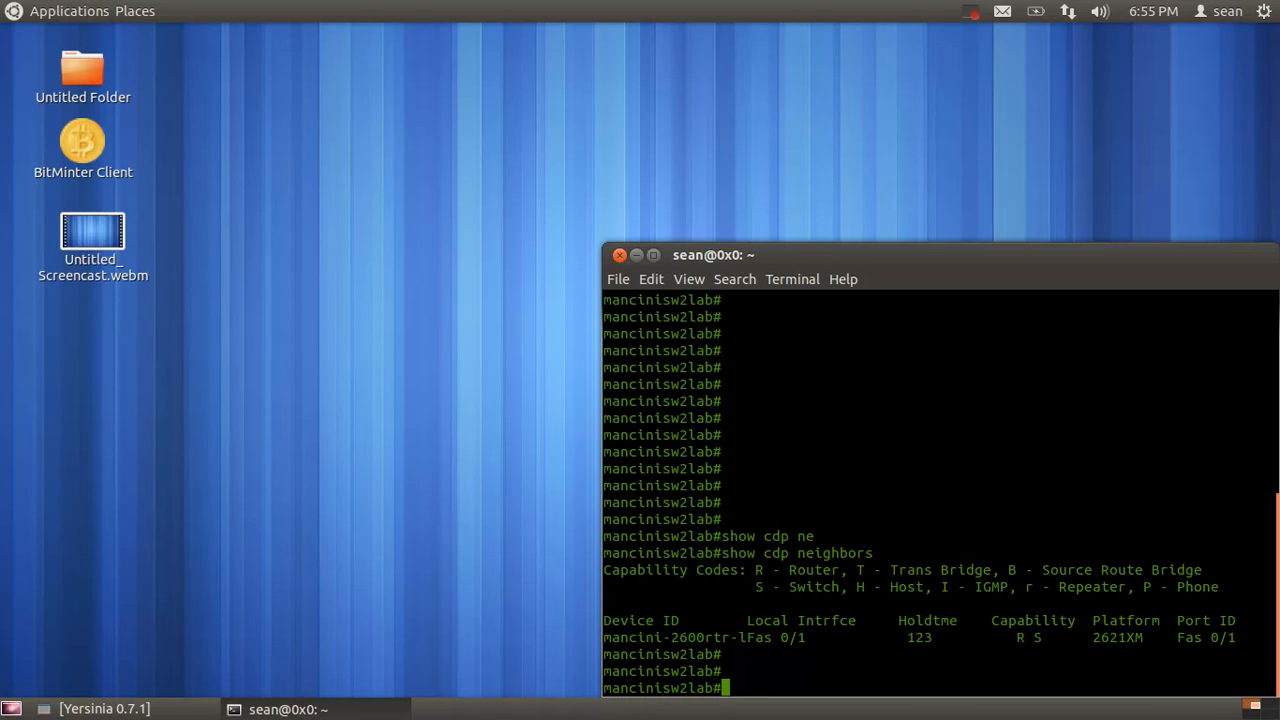
pyautogui.moveTo(476, 192)
pyautogui.write('fp')
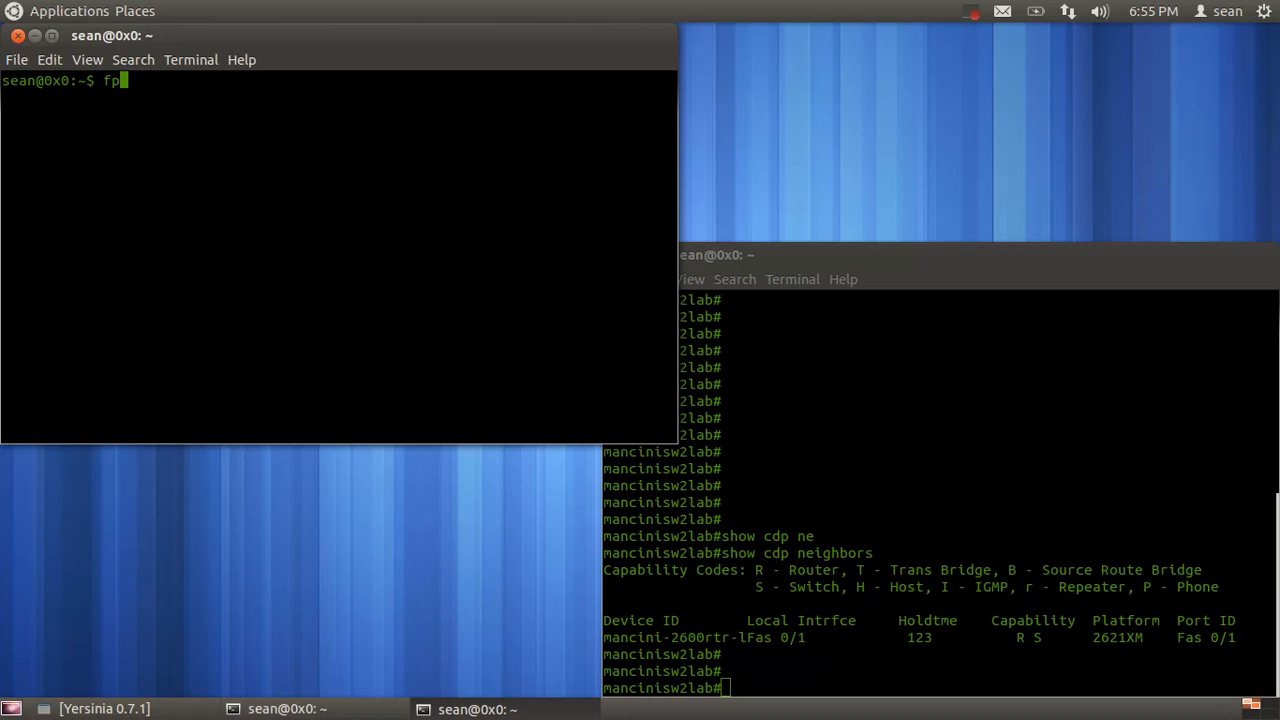
# - Confirm 192.168.1.254 is alive with fping, then start a looping fping to it with -l
pyautogui.write('ing 192.')
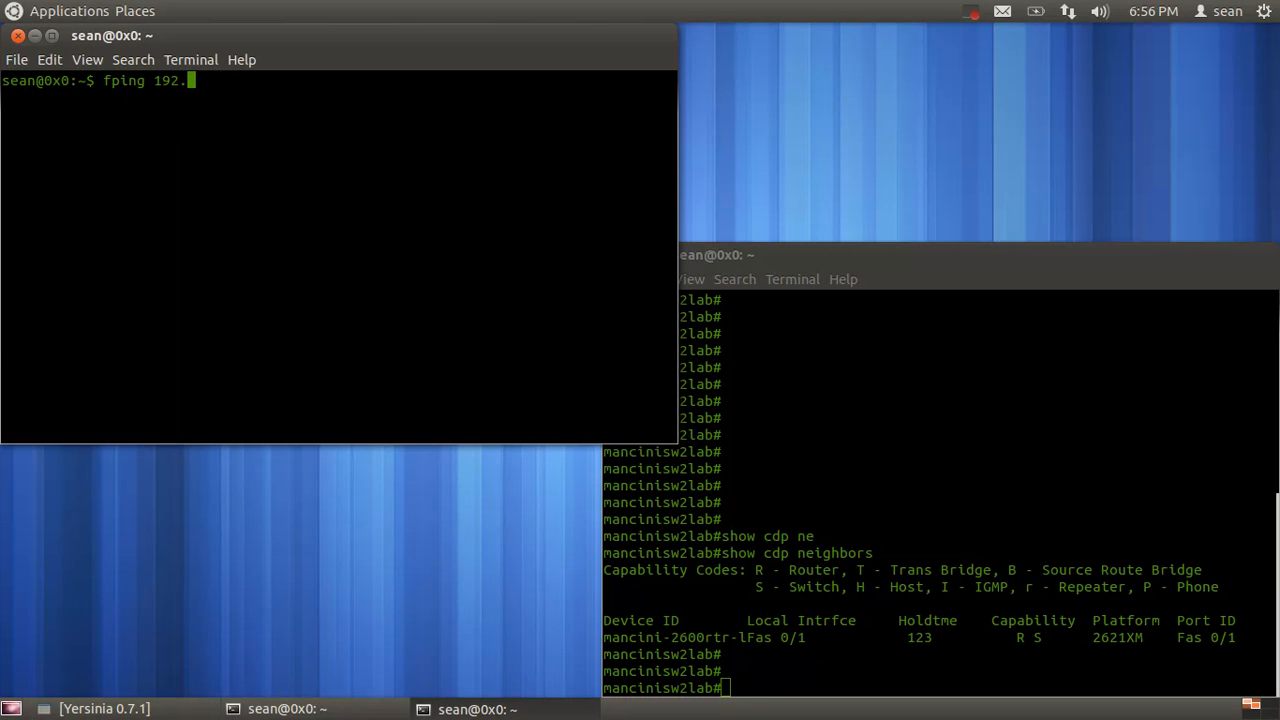
pyautogui.write('168.1.254')
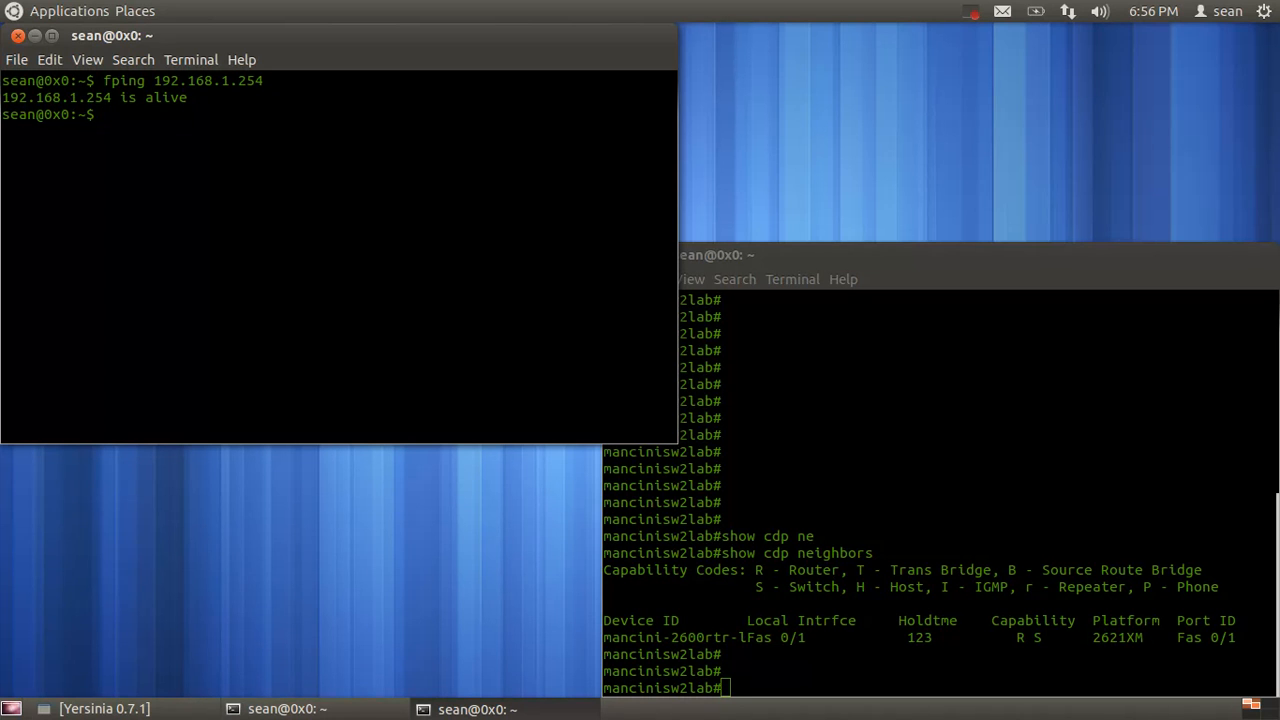
pyautogui.write('fping 192.168.1.254')
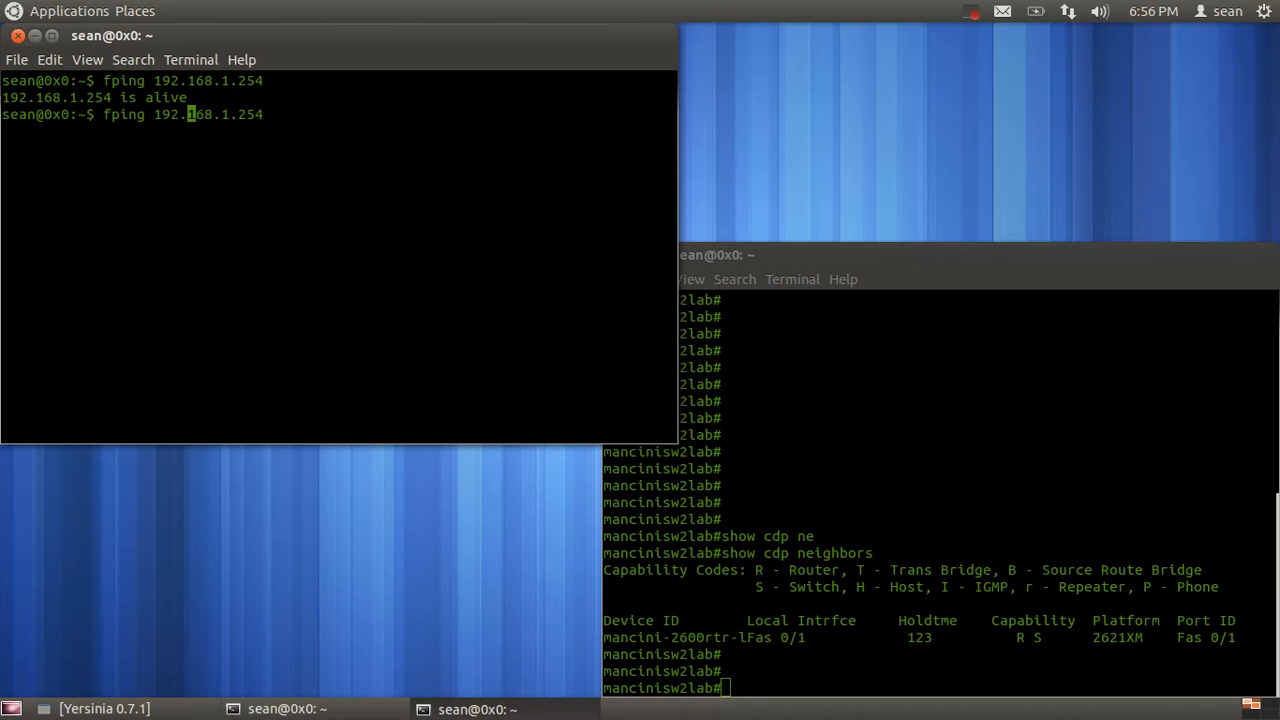
pyautogui.write('-l')
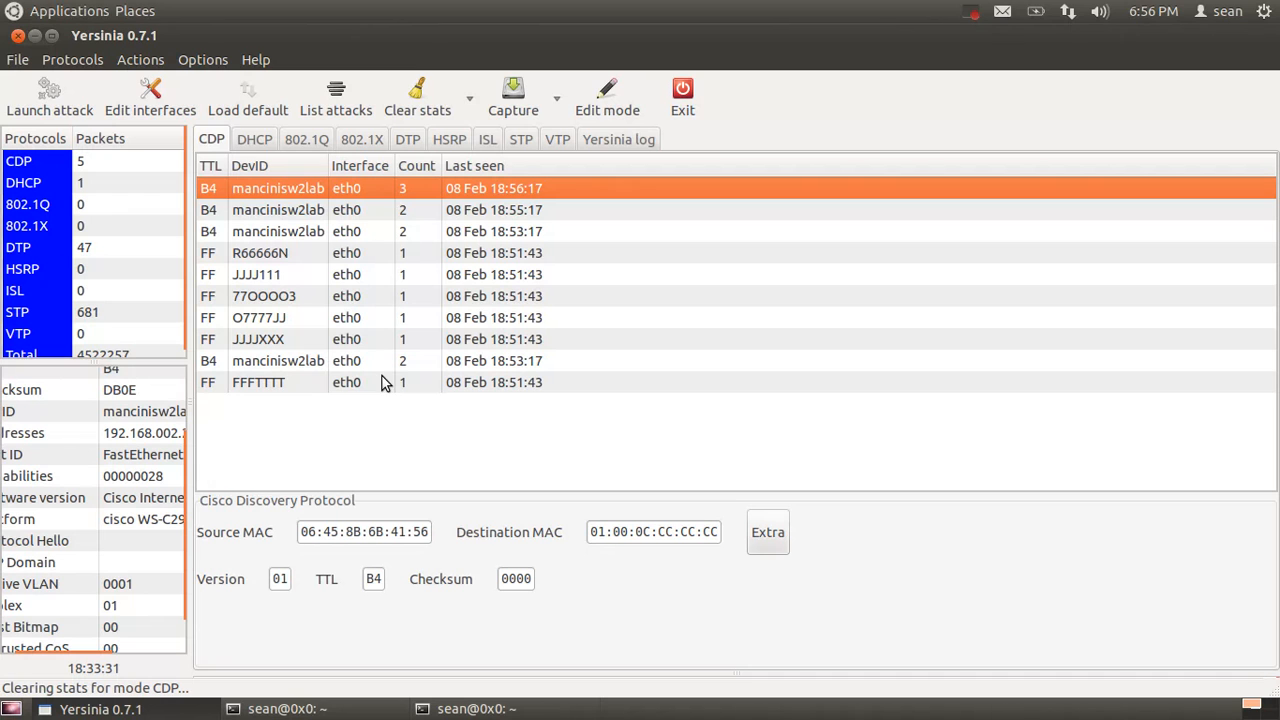
pyautogui.moveTo(430, 328)
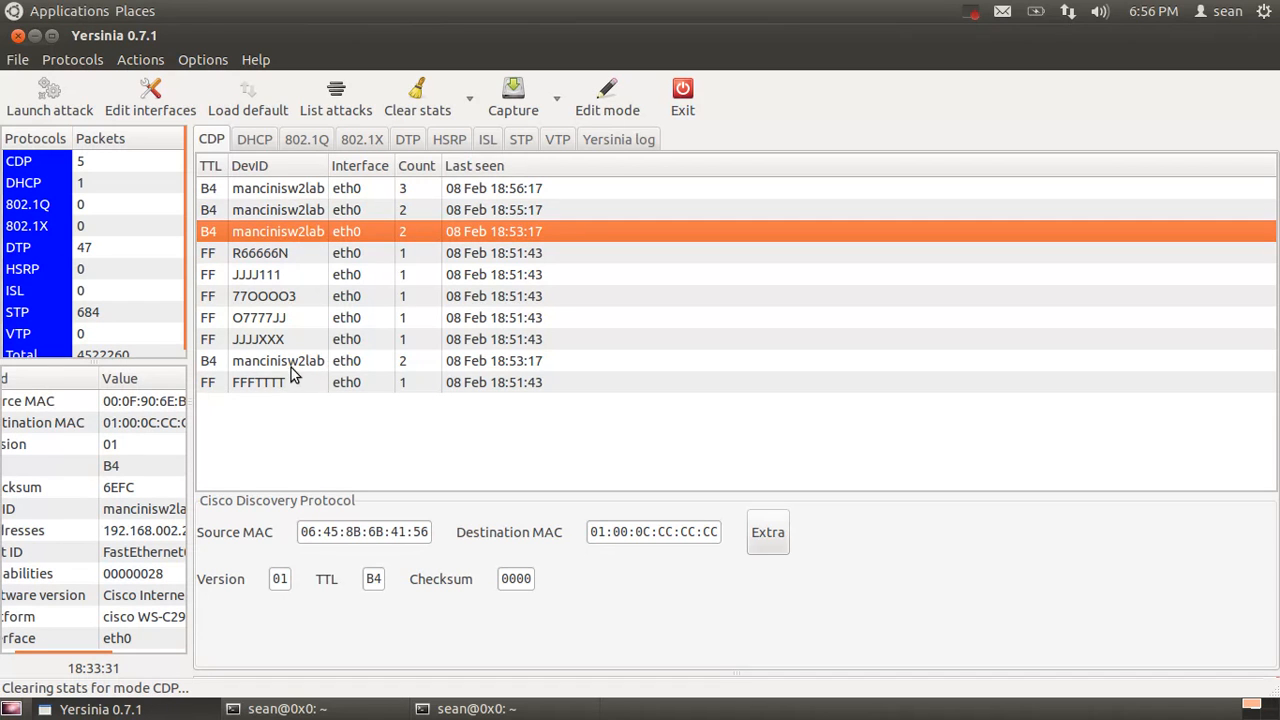
pyautogui.click(300, 360)
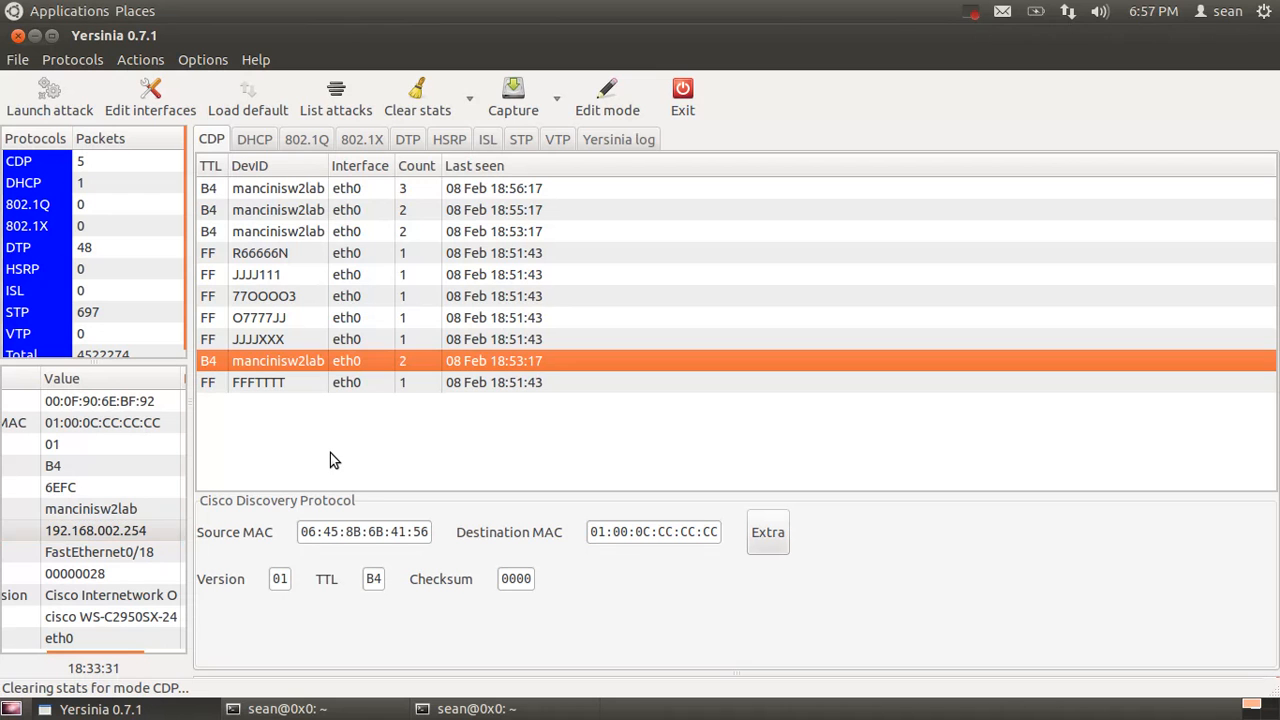
pyautogui.click(40, 89)
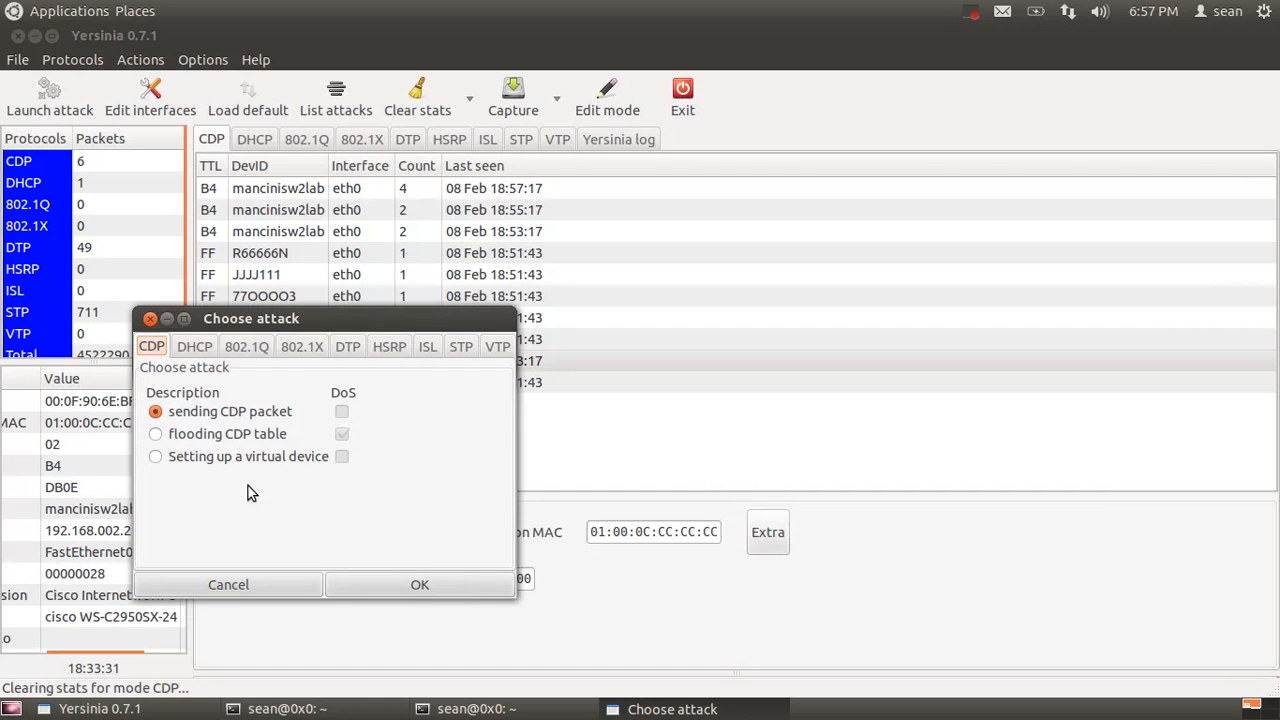
# - Select 'flooding CDP table' in the CDP attack dialog and launch it
pyautogui.click(156, 433)
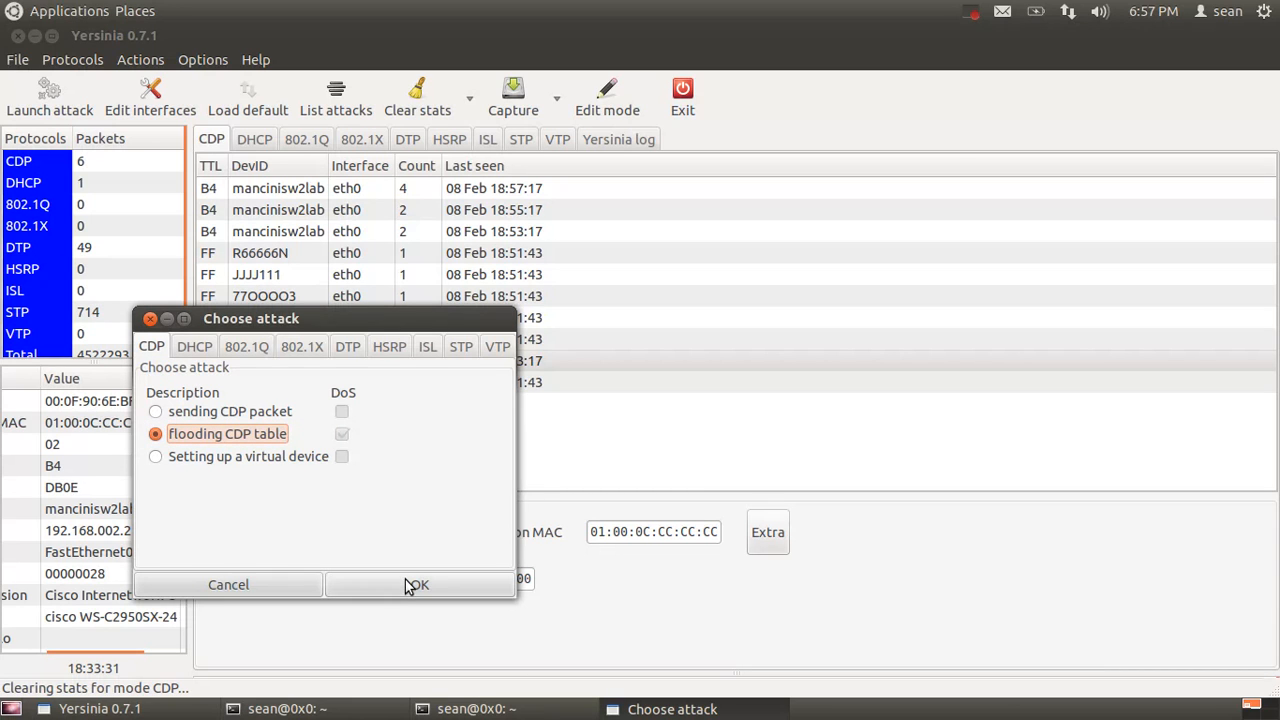
pyautogui.click(419, 584)
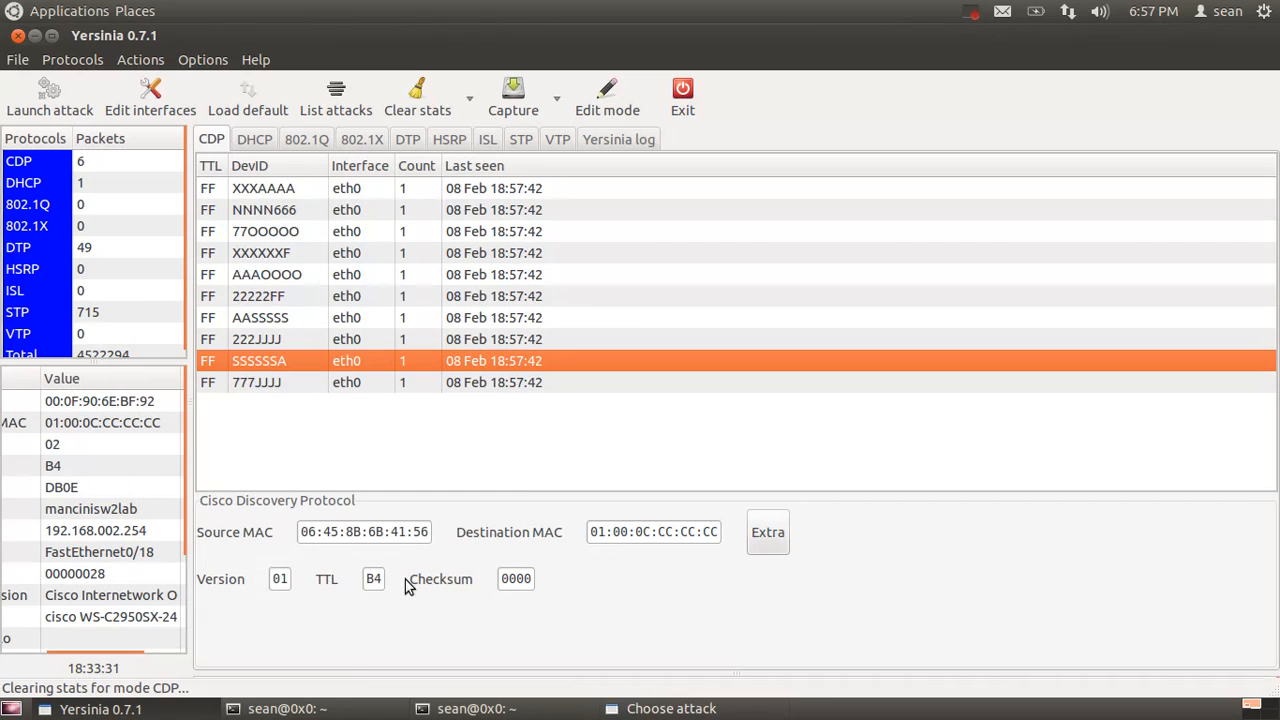
# - Bring the fping terminal forward, still replying from 192.168.1.254 with 0% loss
pyautogui.click(450, 709)
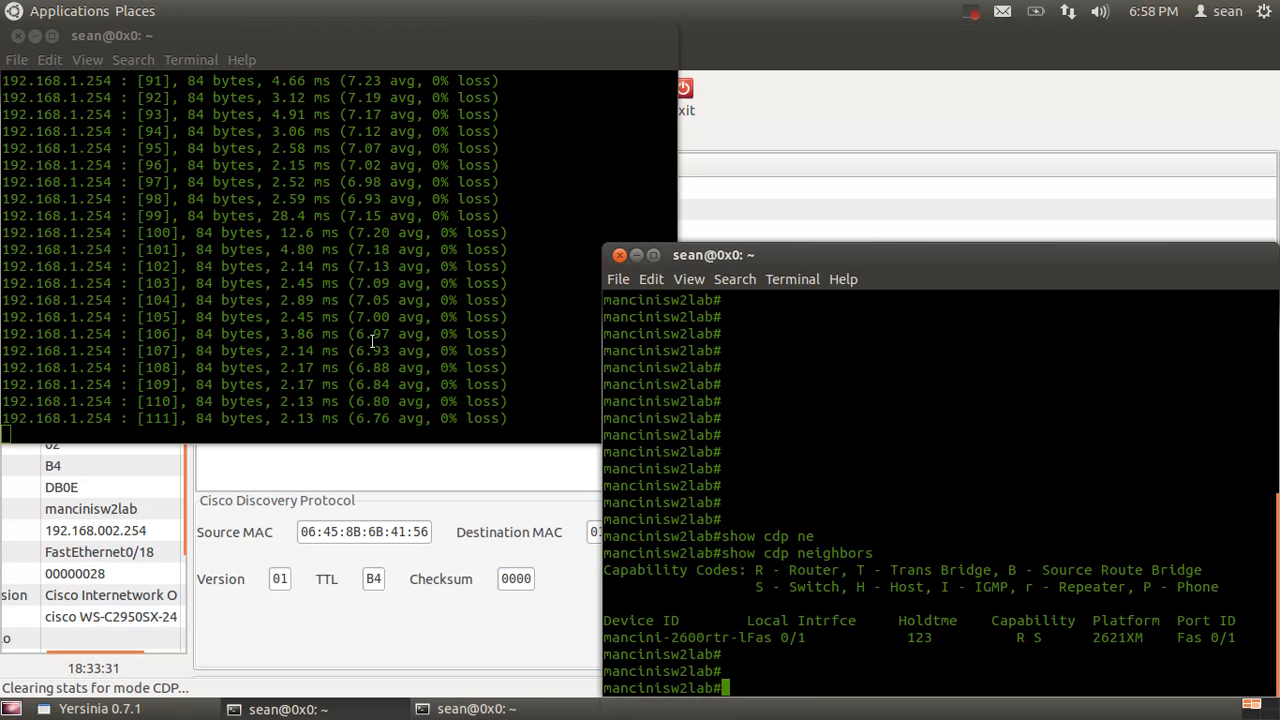
pyautogui.press('ctrl+c')
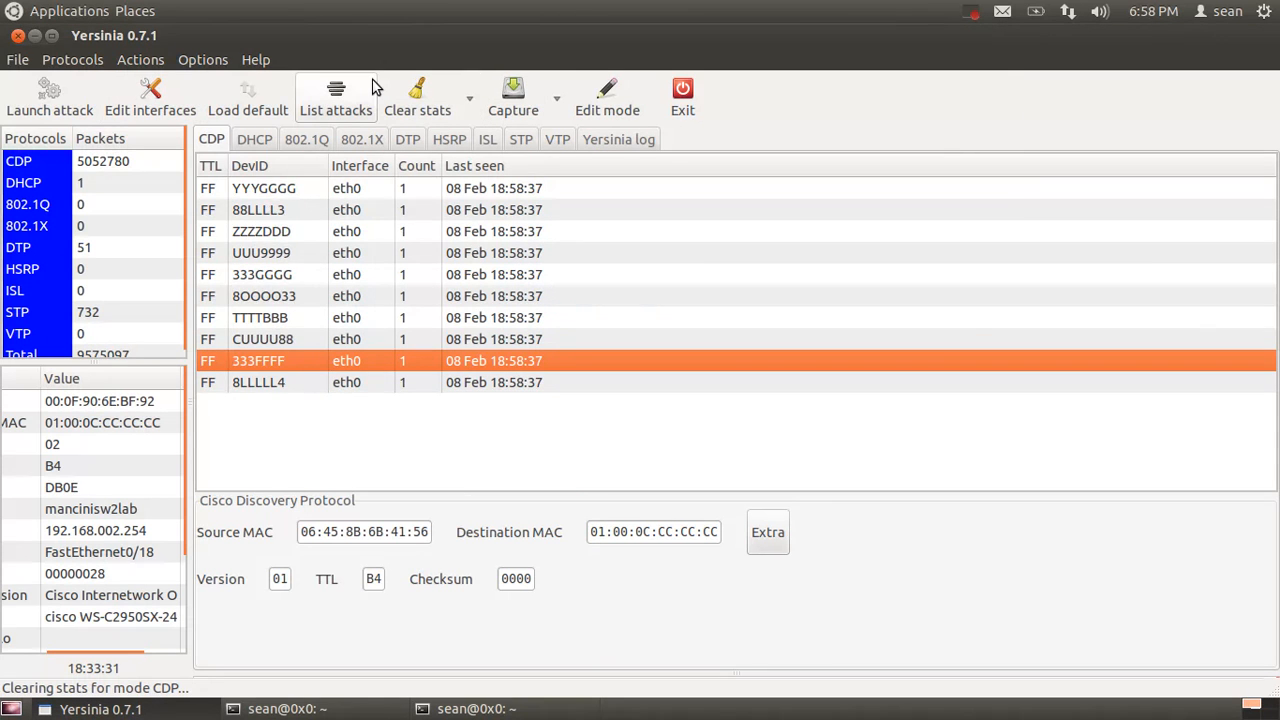
# - Cancel all running Yersinia attacks and bring the switch terminal to the front
pyautogui.click(335, 85)
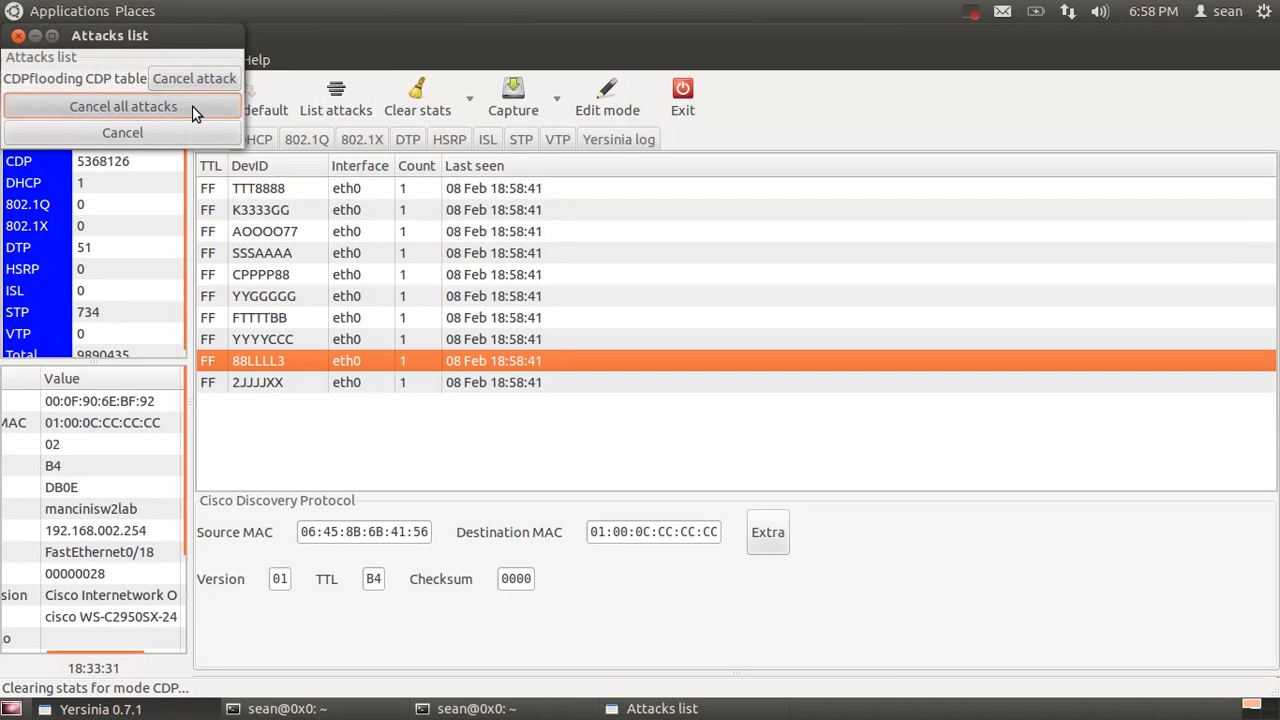
pyautogui.click(119, 106)
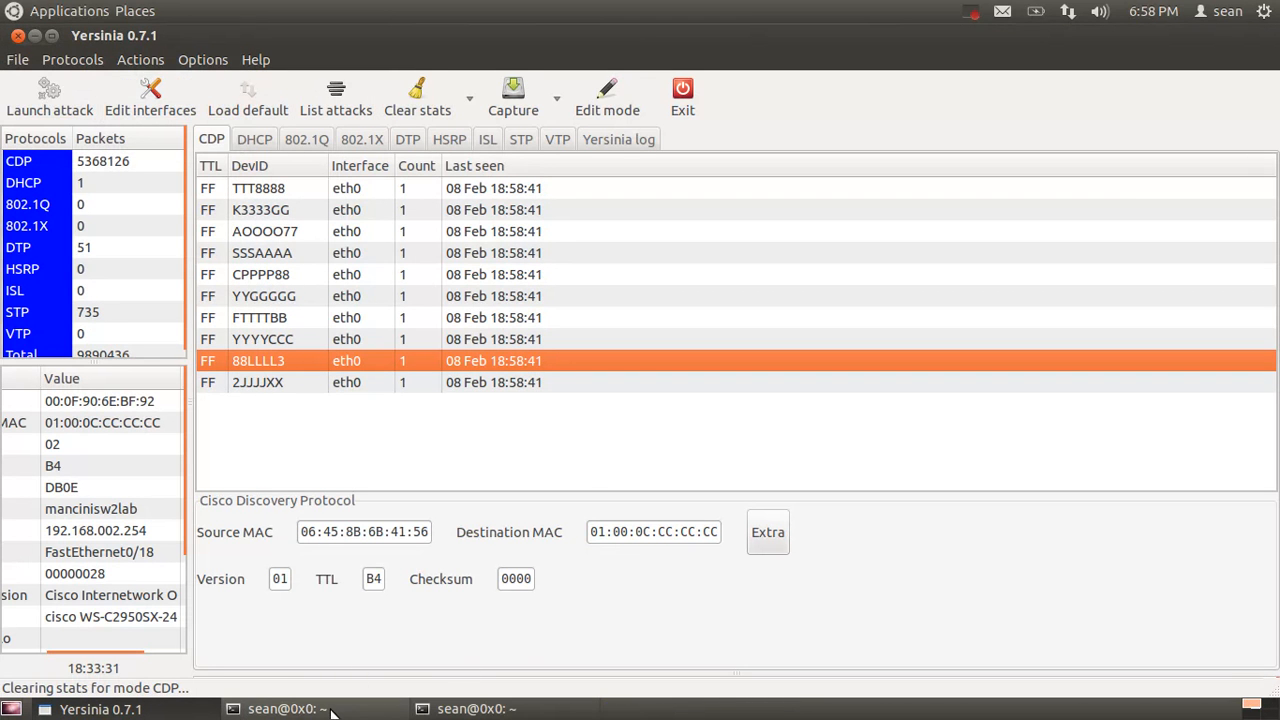
pyautogui.click(280, 710)
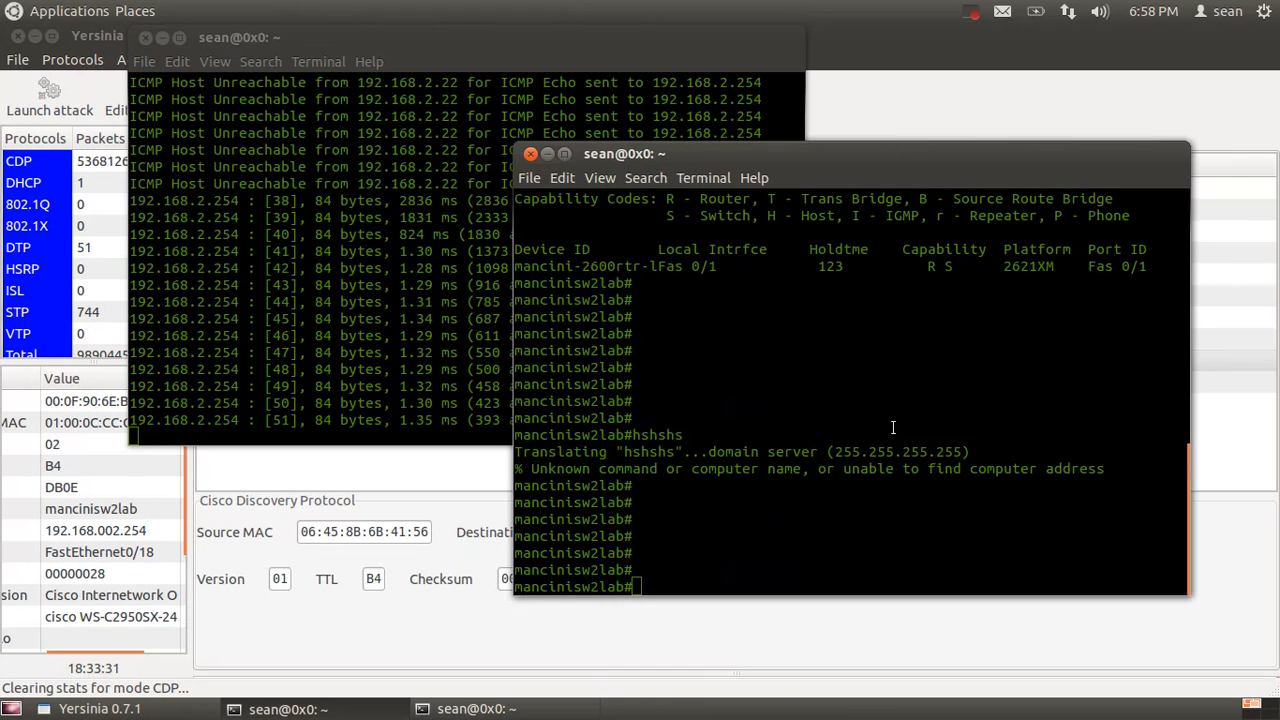
# - Show the switch's CDP neighbors full of bogus yersinia entries, then close the ping window at 46% loss
pyautogui.write('show')
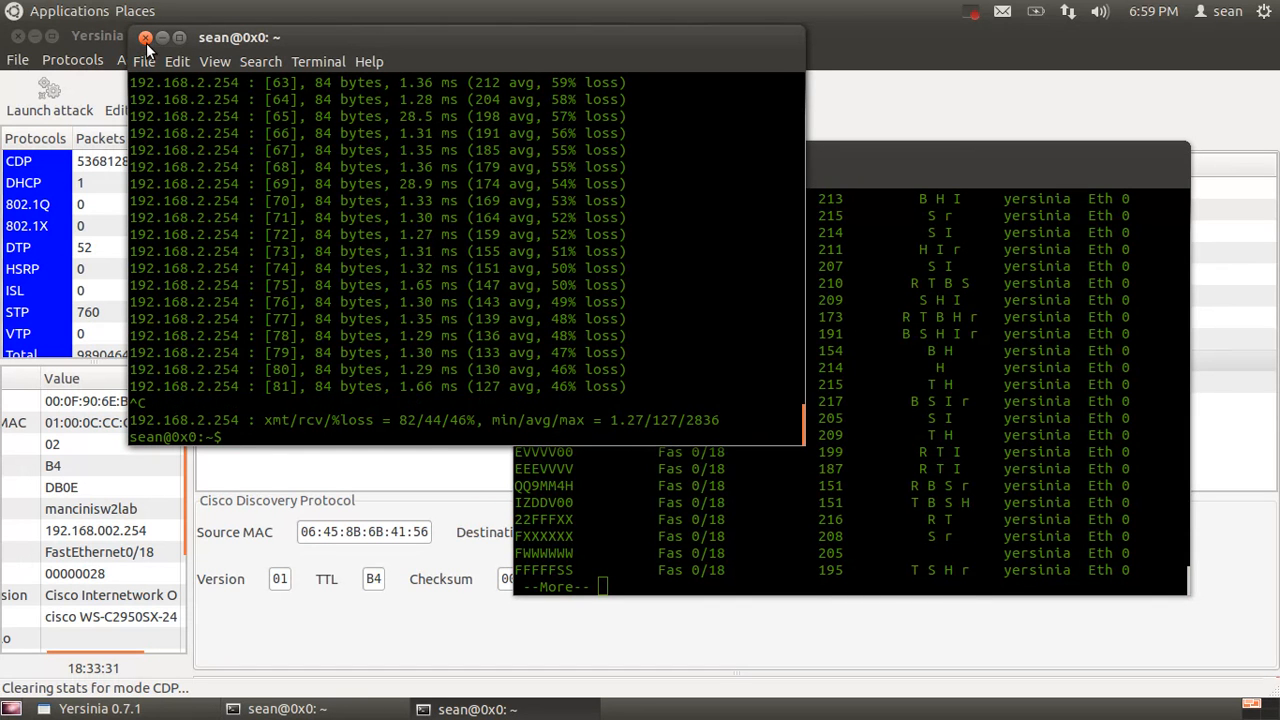
pyautogui.click(149, 37)
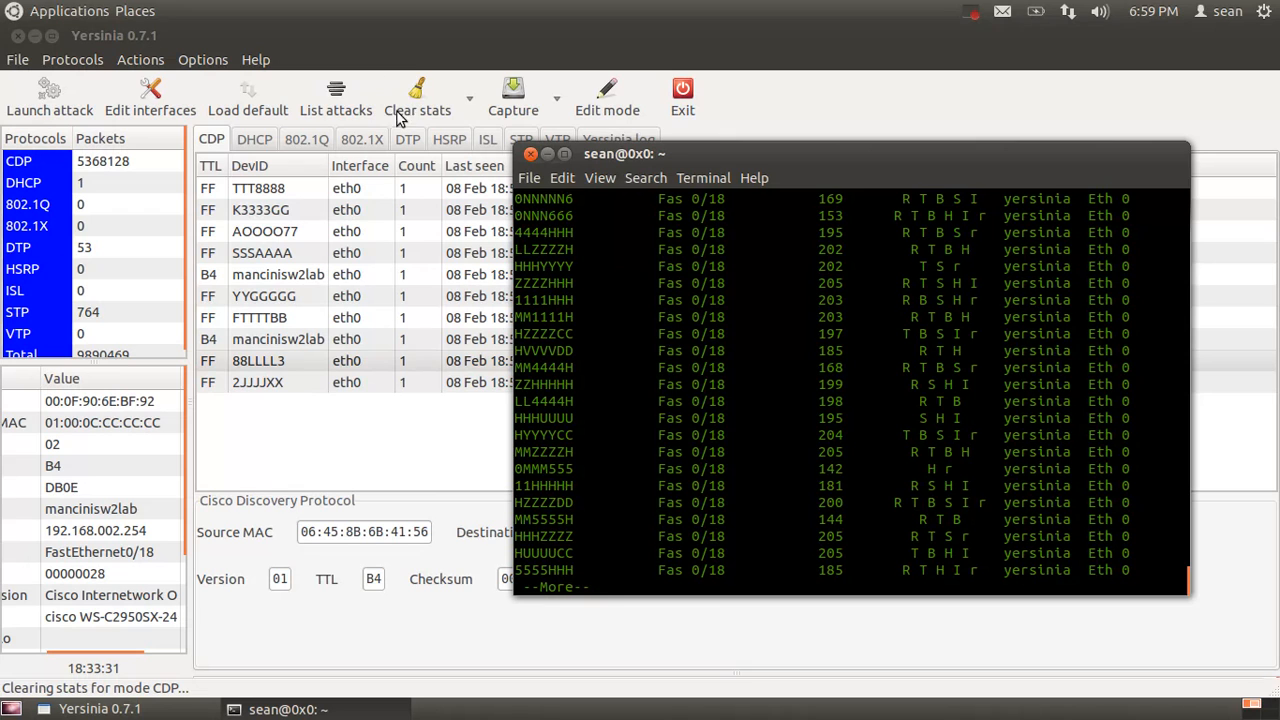
pyautogui.moveTo(856, 107)
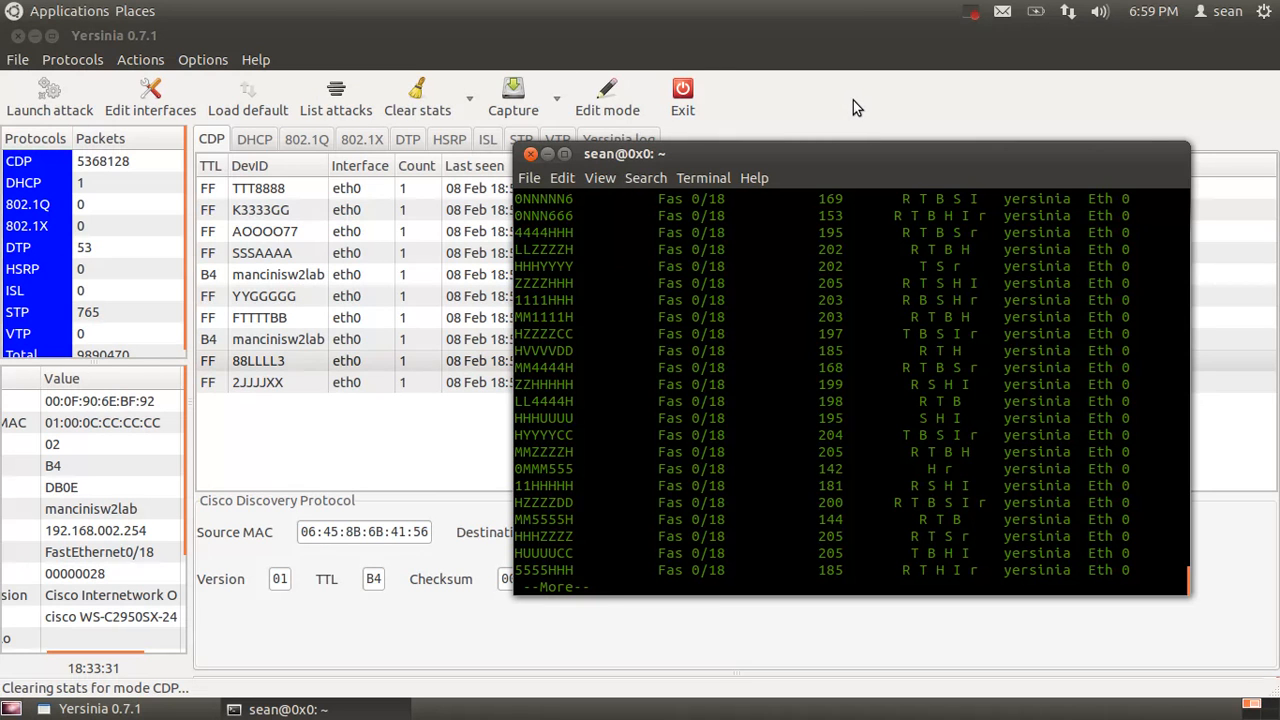